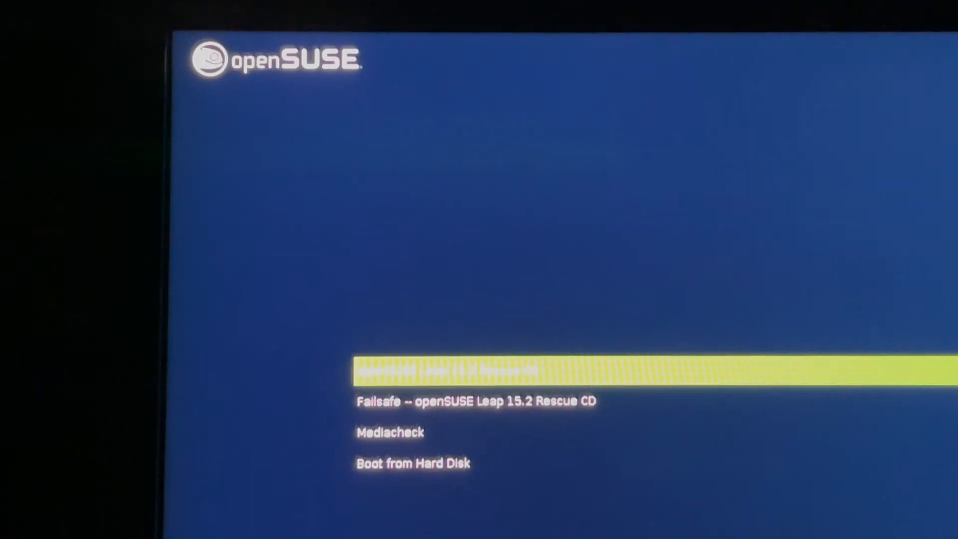
- Boot the 'Failsafe -- openSUSE Leap 15.2 Rescue CD' entry to the console login prompt
key(Down)
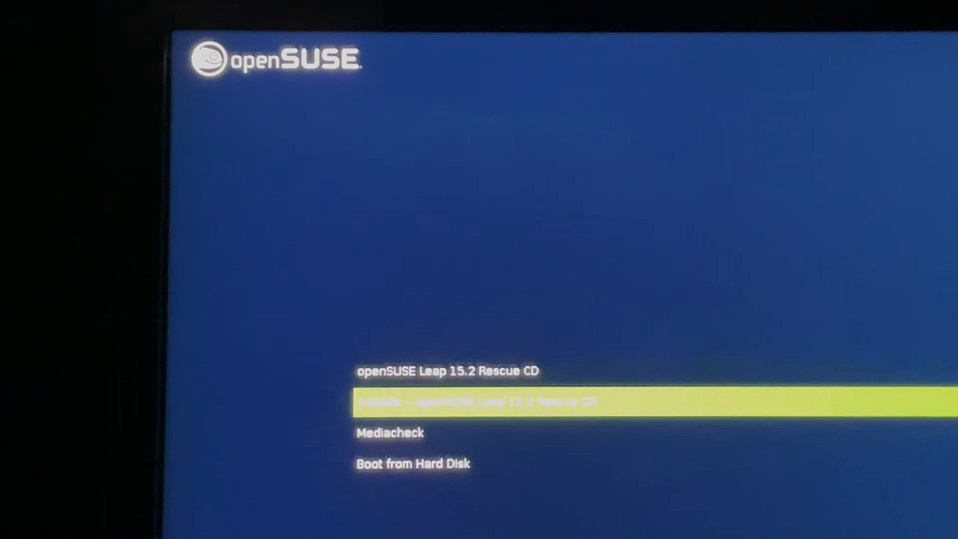
key(Up)
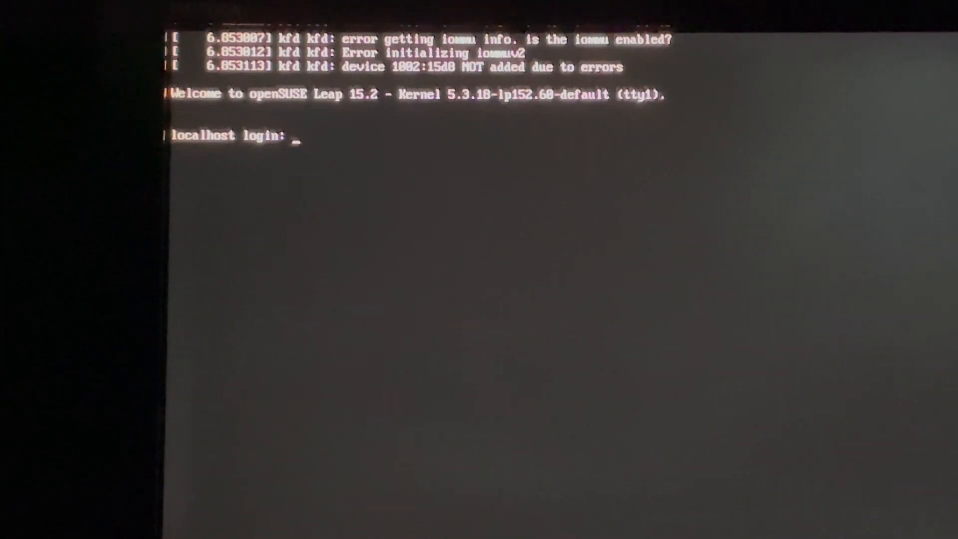
- Log in as root, clear the screen, and run free -g showing 29 GB total
text(root)
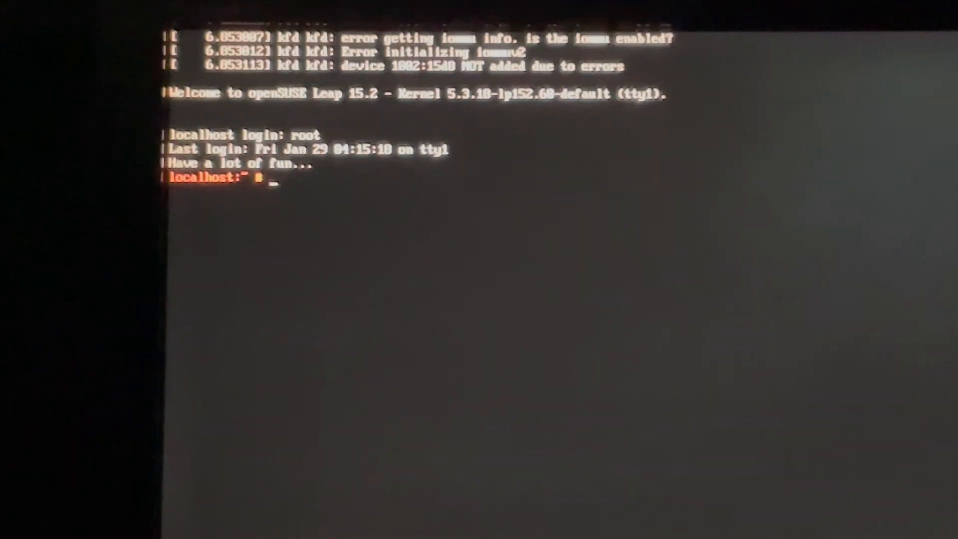
text(clr)
text(free -g)
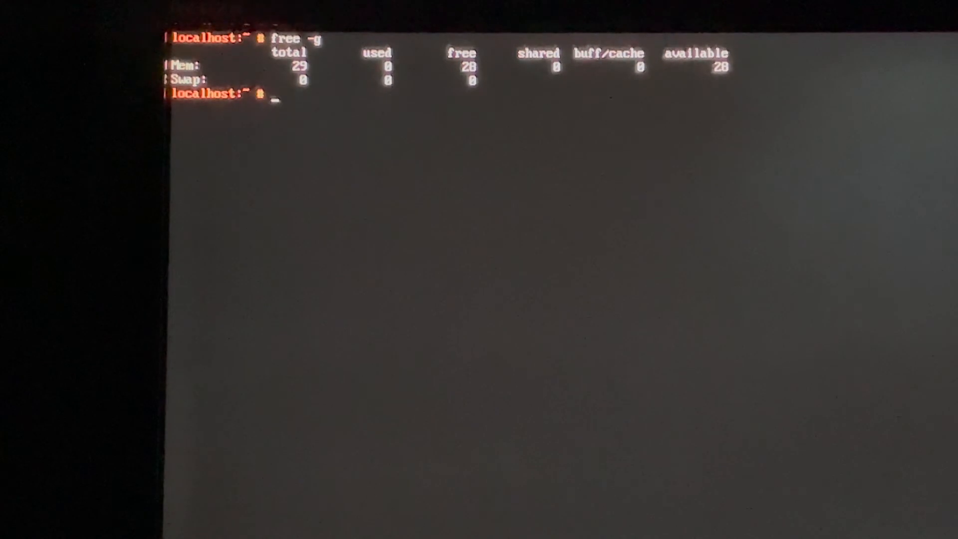
- Enter 'fdisk -l' at the root prompt without running it yet
text(fdisk)
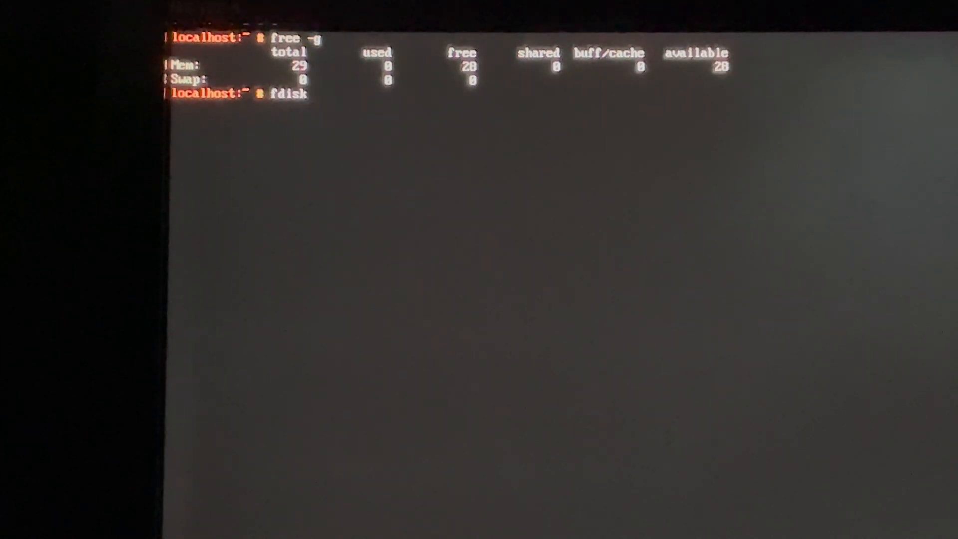
text(-)
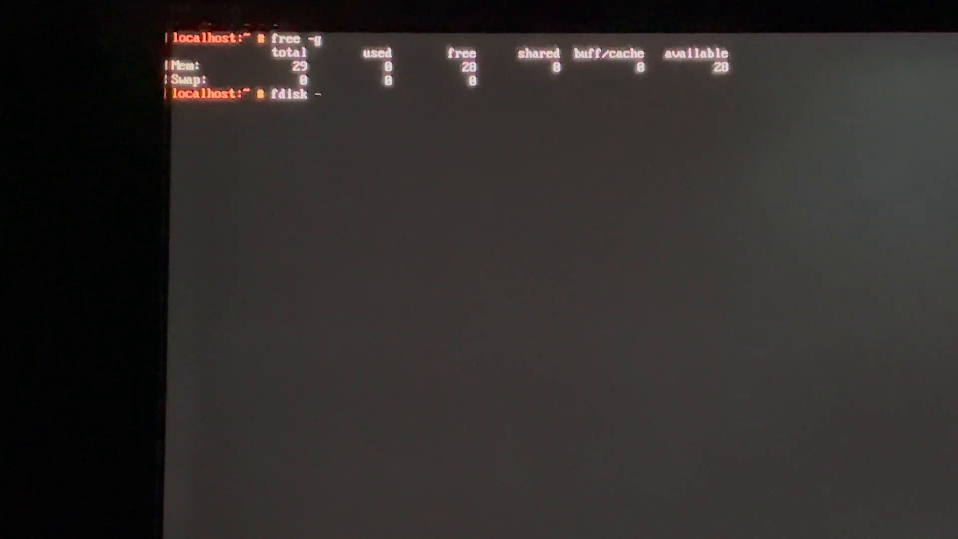
text(l)
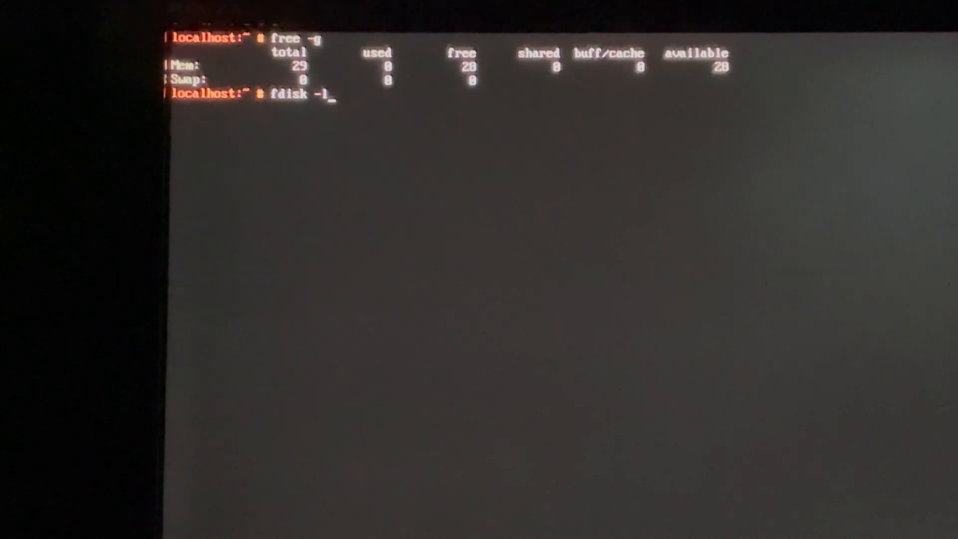